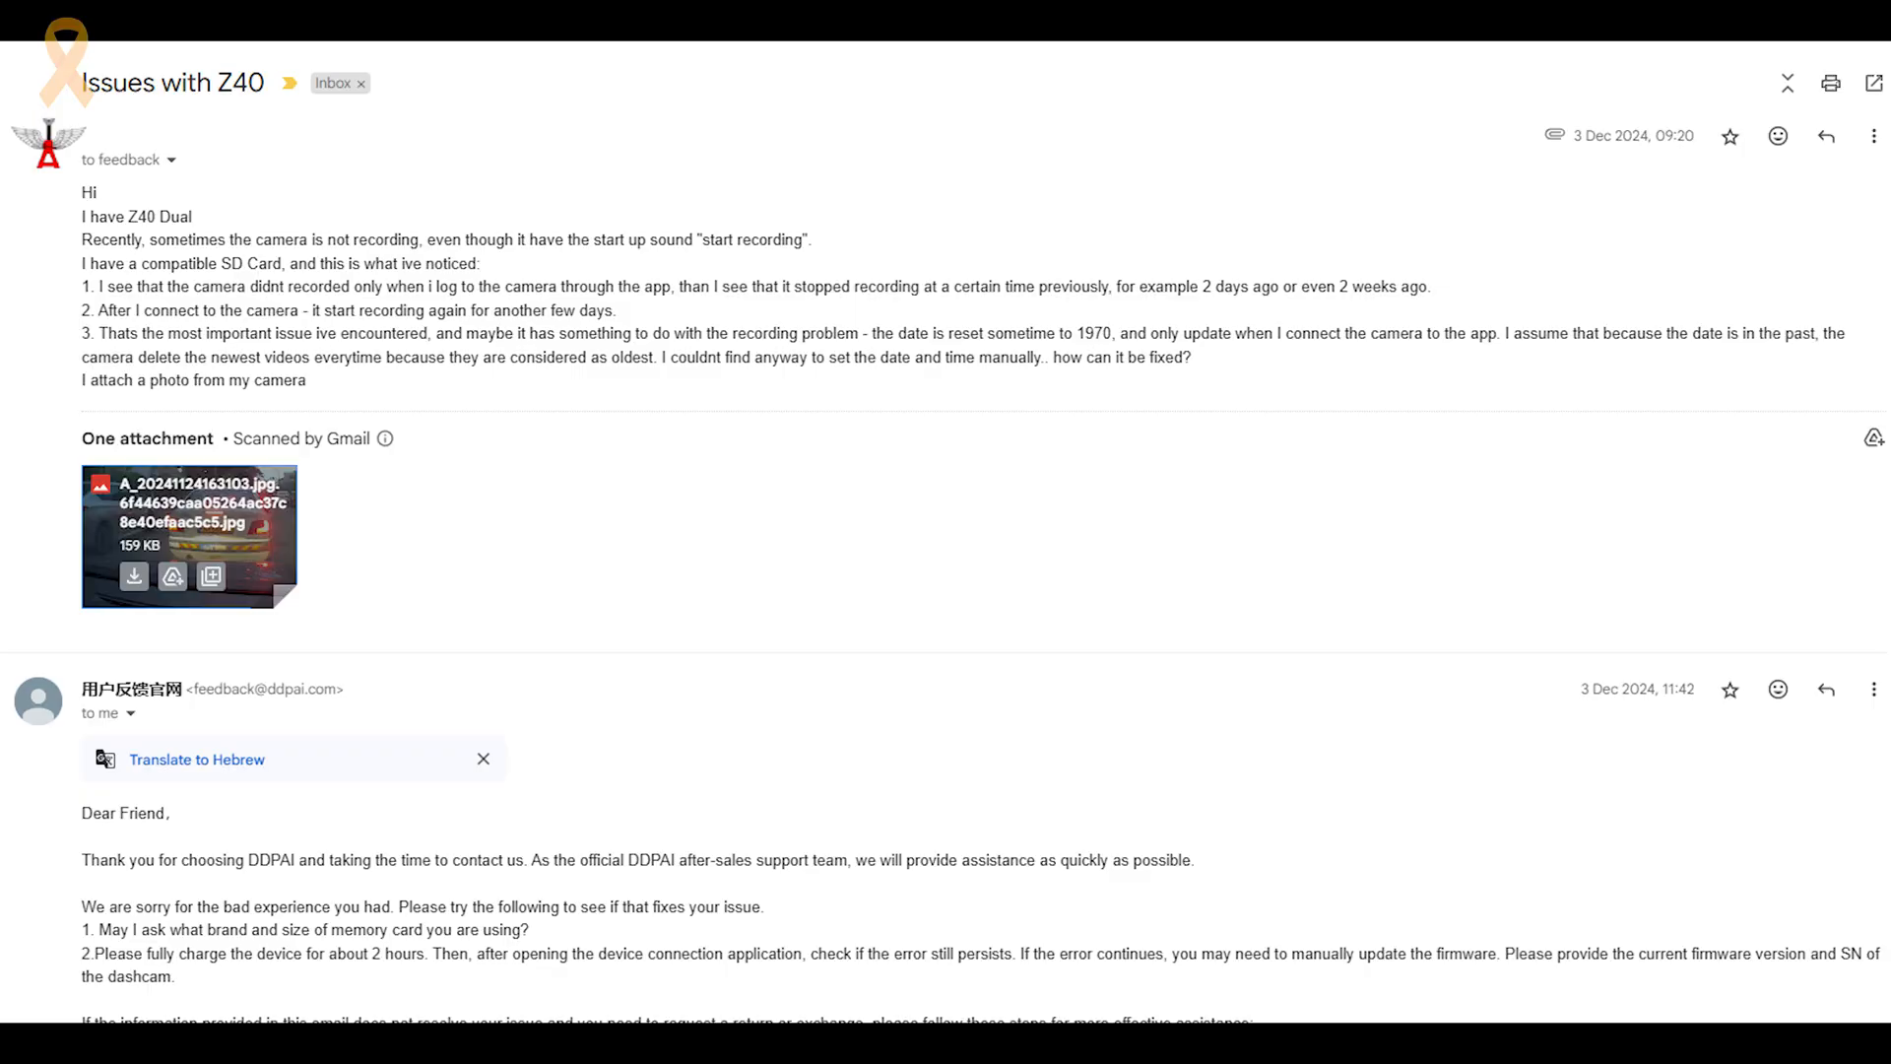
# Step: Leave the DDPAI app for phone WiFi settings and join the DDPAI_Z40_88F8 network
pyautogui.scroll(-3)
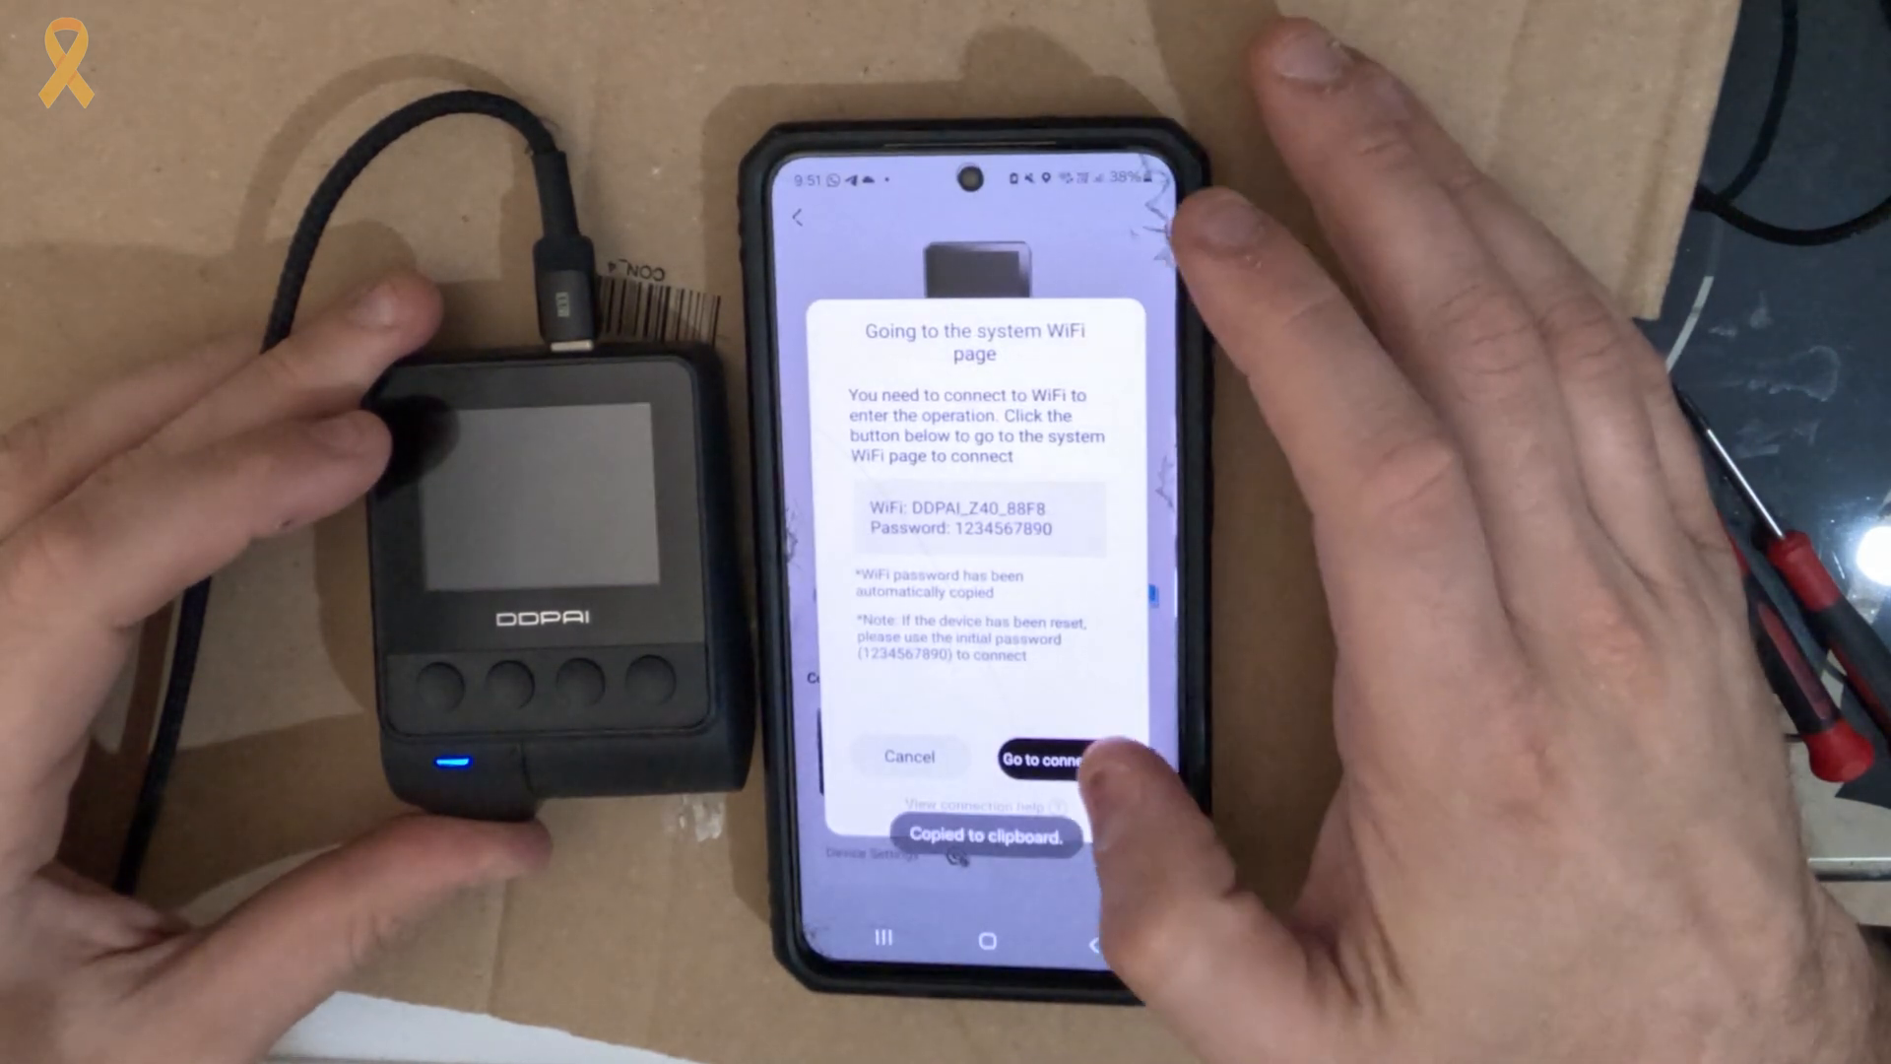
pyautogui.click(1053, 760)
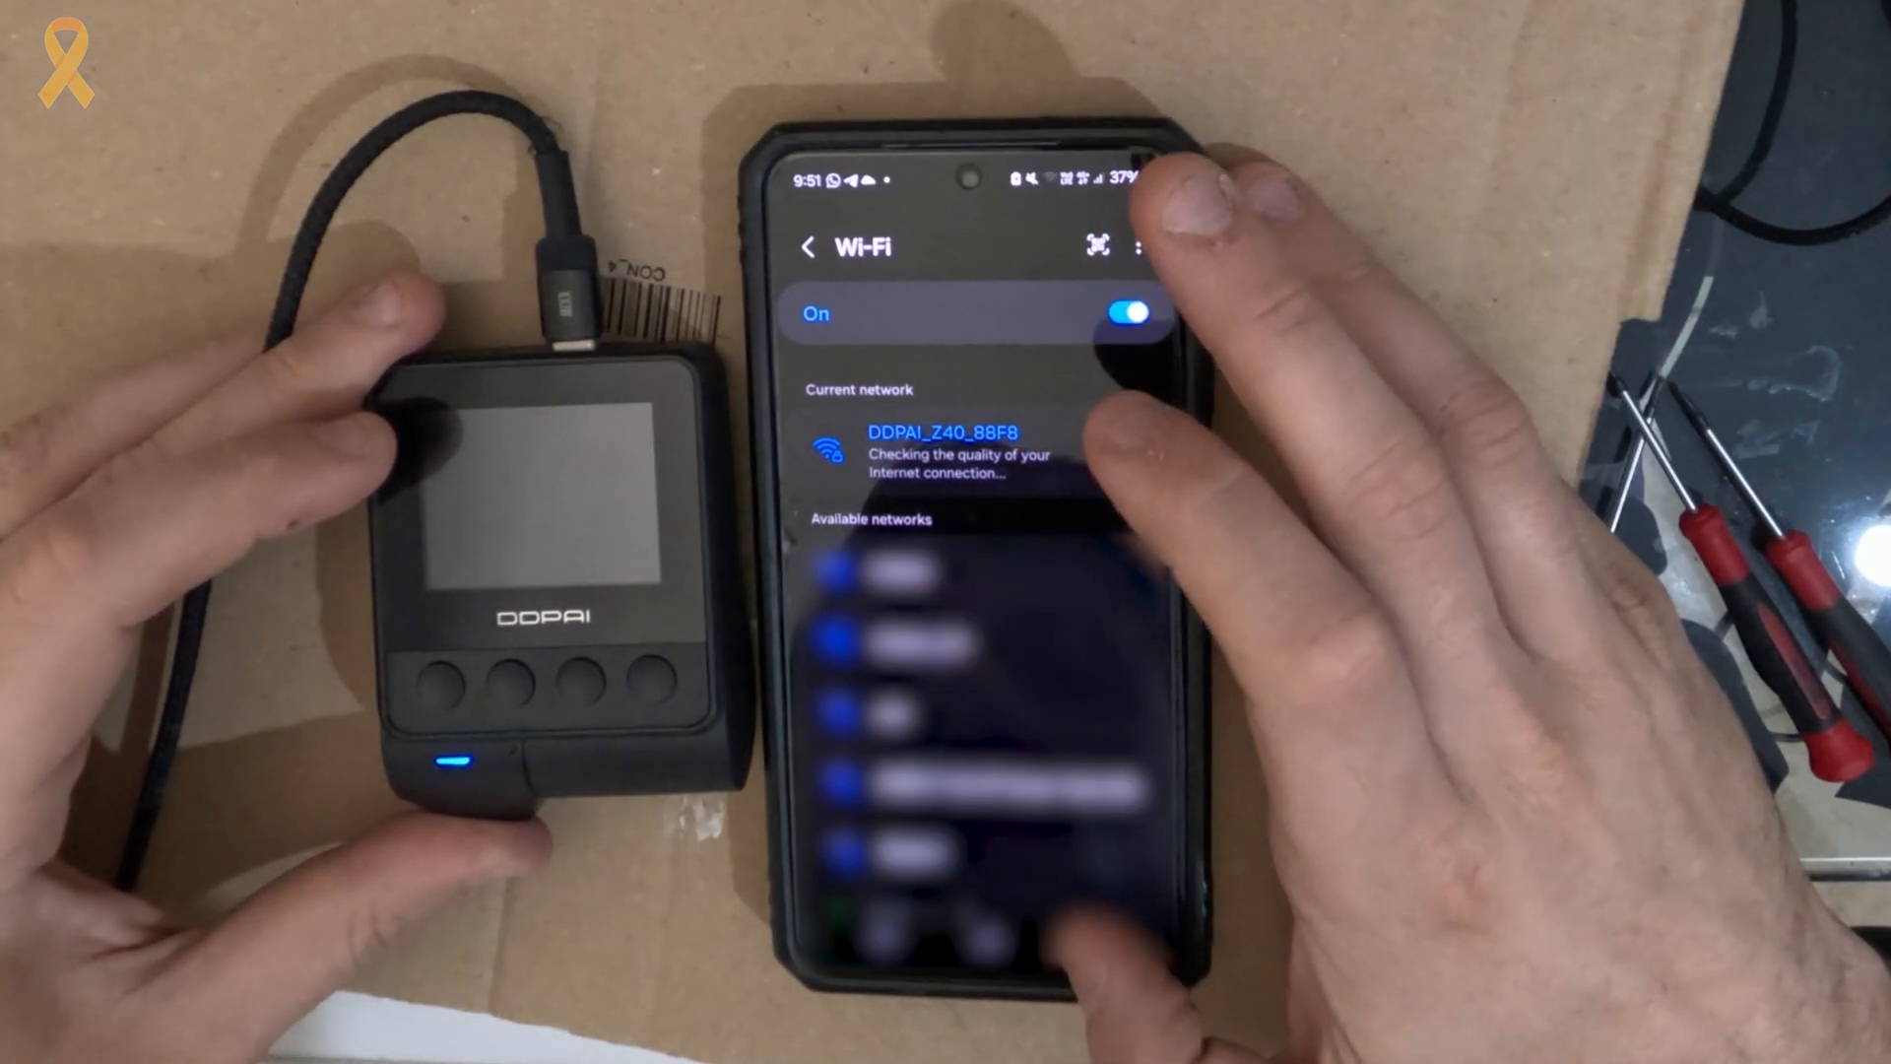